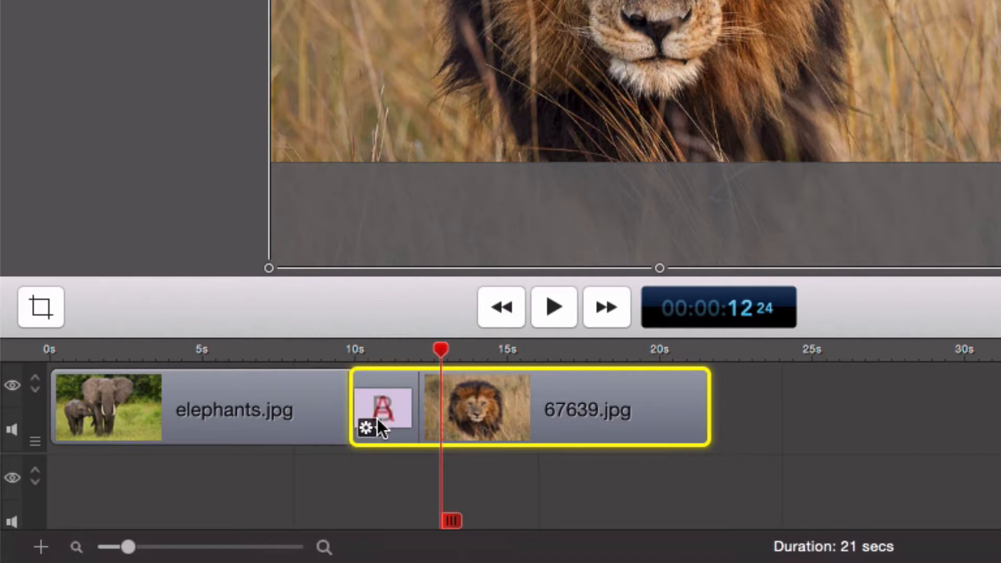
Step: Show the options menu for the Cross Dissolve transition between elephants.jpg and 67639.jpg
{"action": "right_click", "coordinate": [381, 409]}
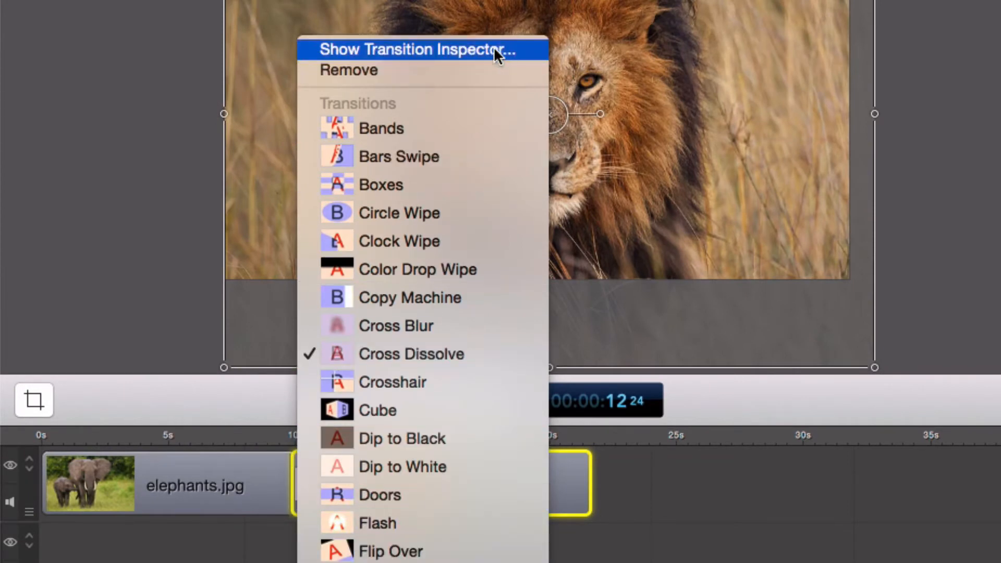
Step: Switch the elephants-to-lion transition to Cube in the Transition Inspector
{"action": "left_click", "coordinate": [418, 50]}
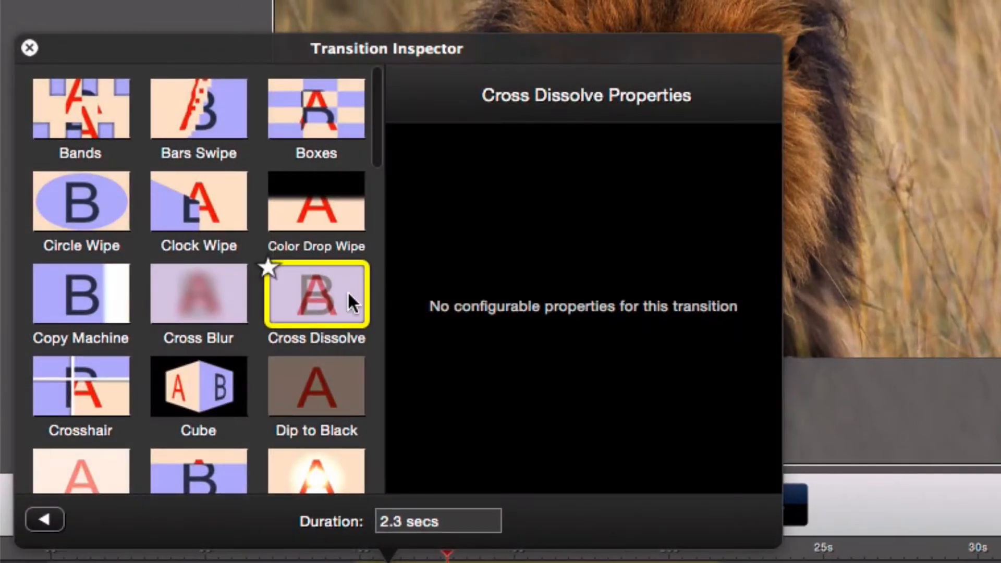
{"action": "left_click", "coordinate": [198, 386]}
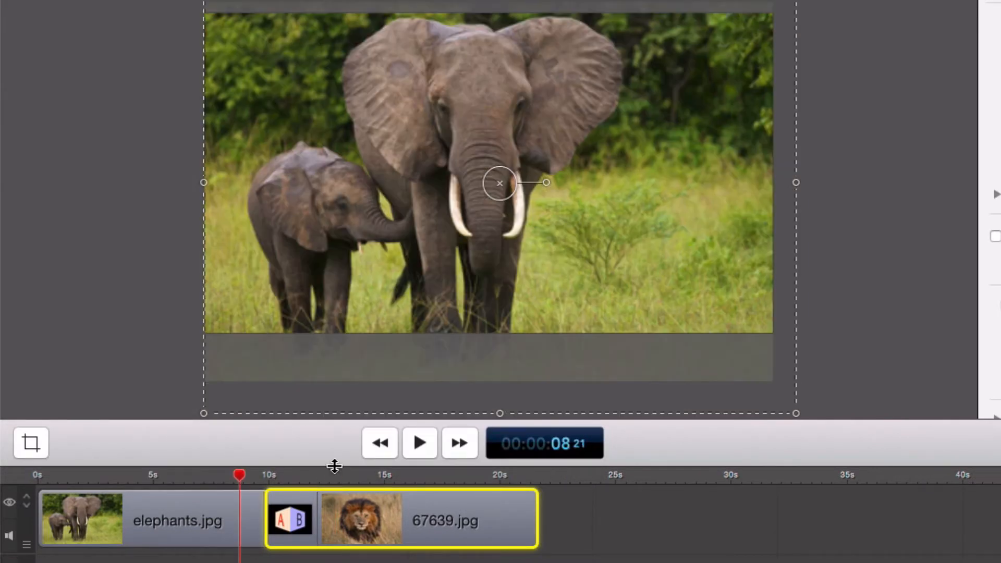
Step: Play and then stop the timeline to preview the Cube transition
{"action": "left_click", "coordinate": [419, 442]}
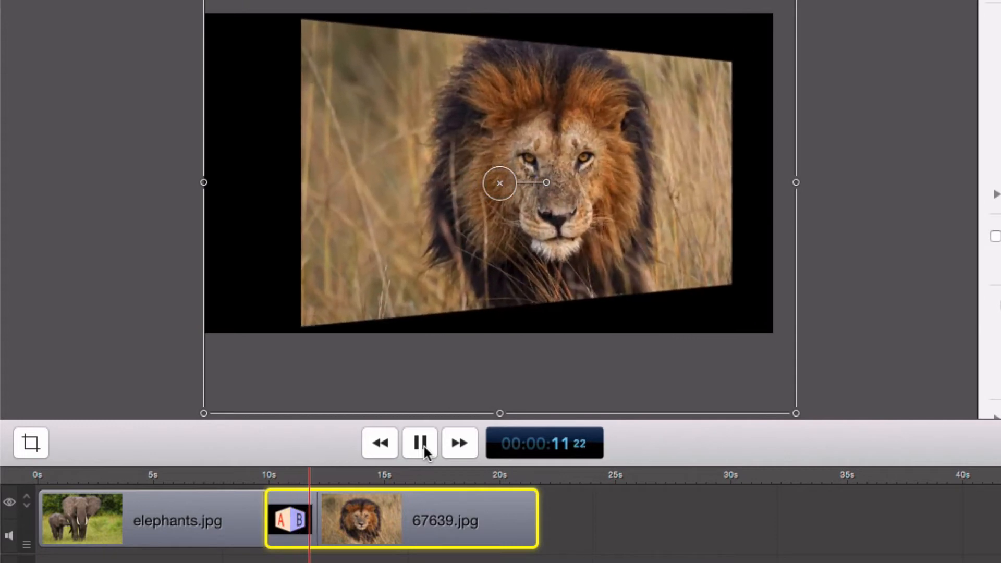
{"action": "left_click", "coordinate": [419, 443]}
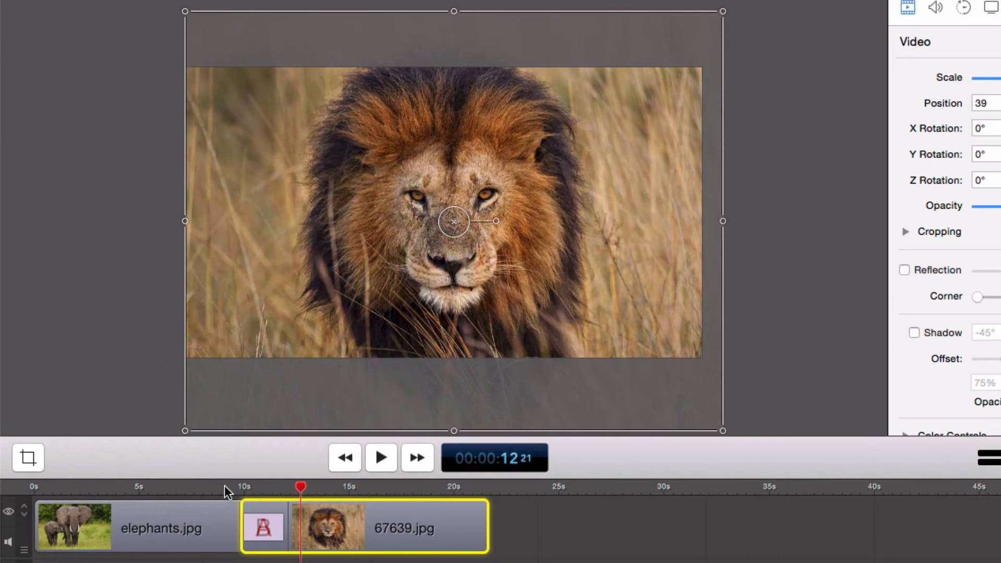
{"action": "left_click", "coordinate": [380, 458]}
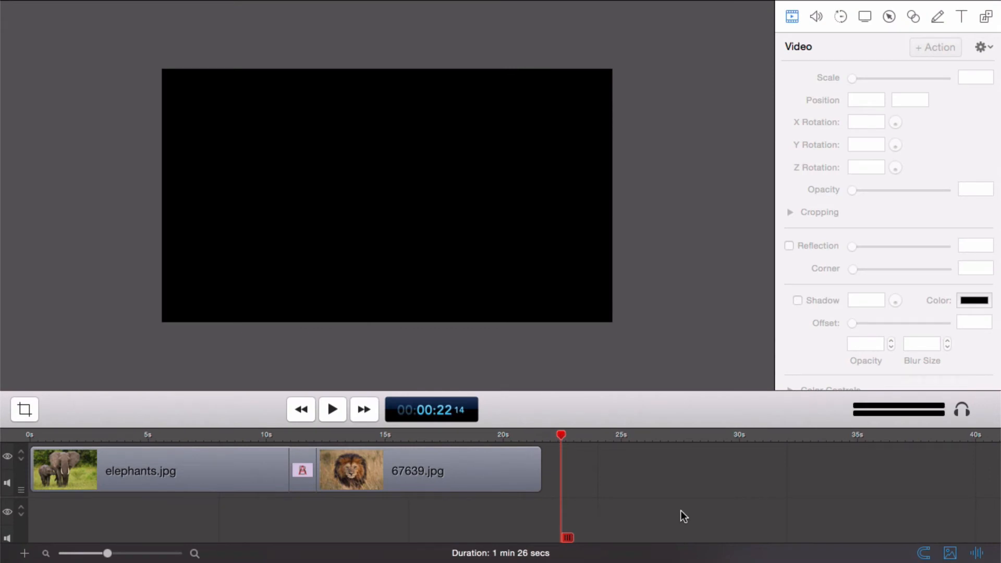
{"action": "mouse_move", "coordinate": [172, 416]}
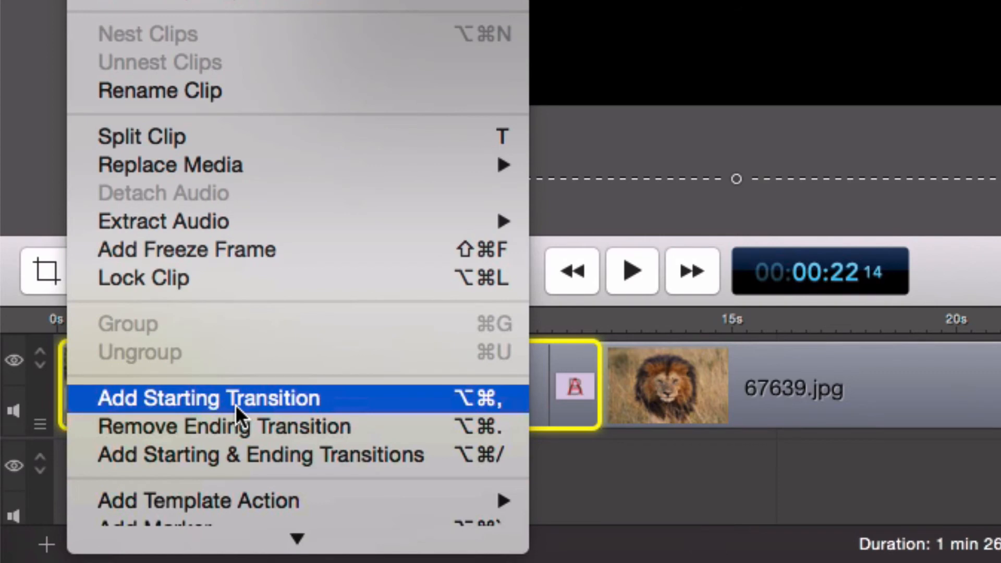
Step: Give elephants.jpg a starting transition, then show the lion clip's options
{"action": "left_click", "coordinate": [205, 398]}
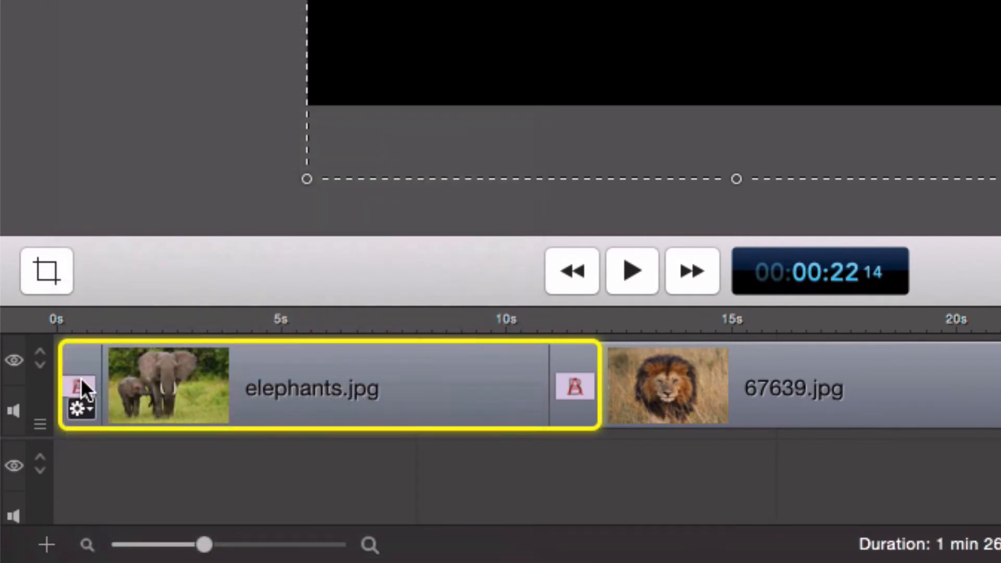
{"action": "left_click", "coordinate": [80, 408]}
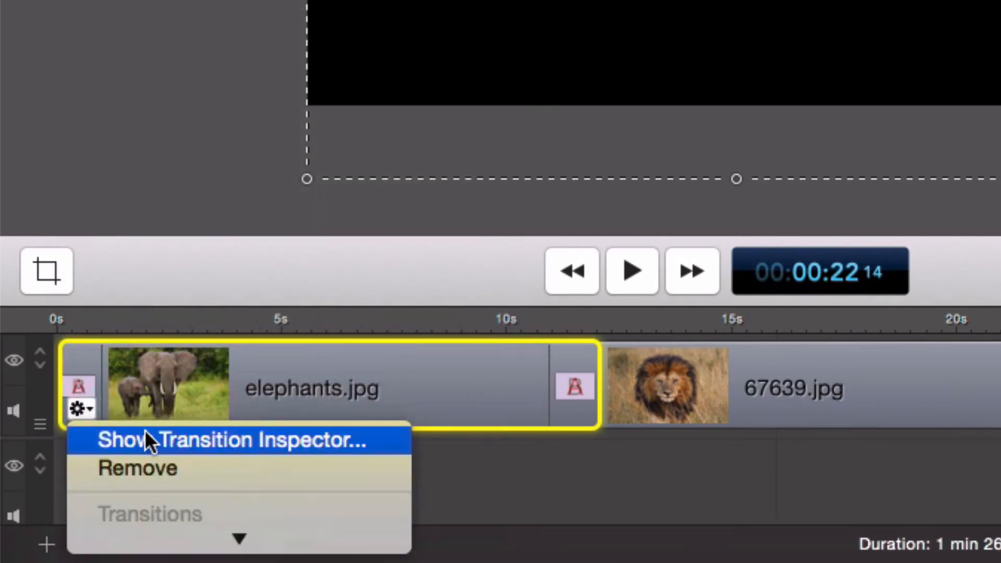
{"action": "left_click", "coordinate": [230, 441]}
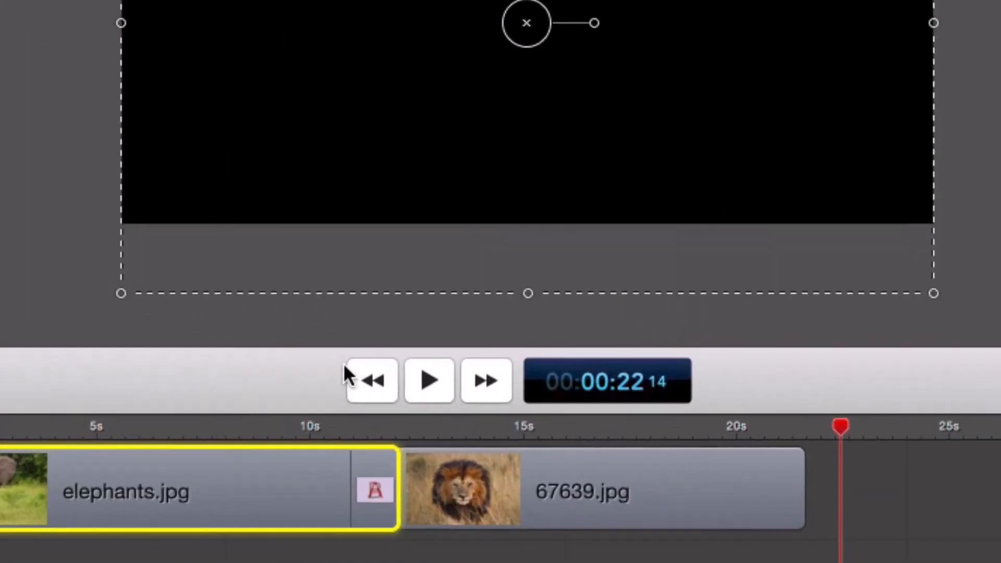
{"action": "left_click", "coordinate": [254, 409]}
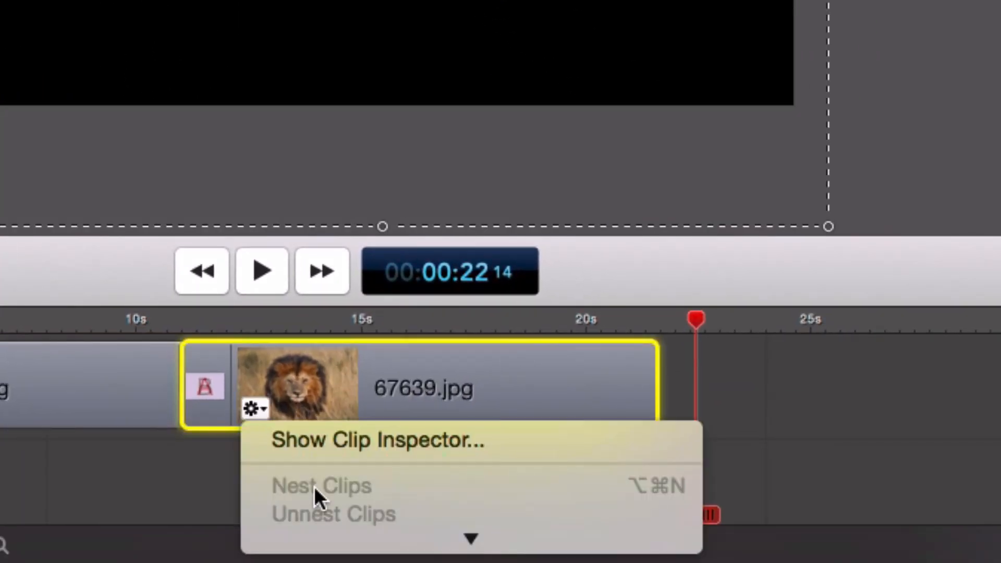